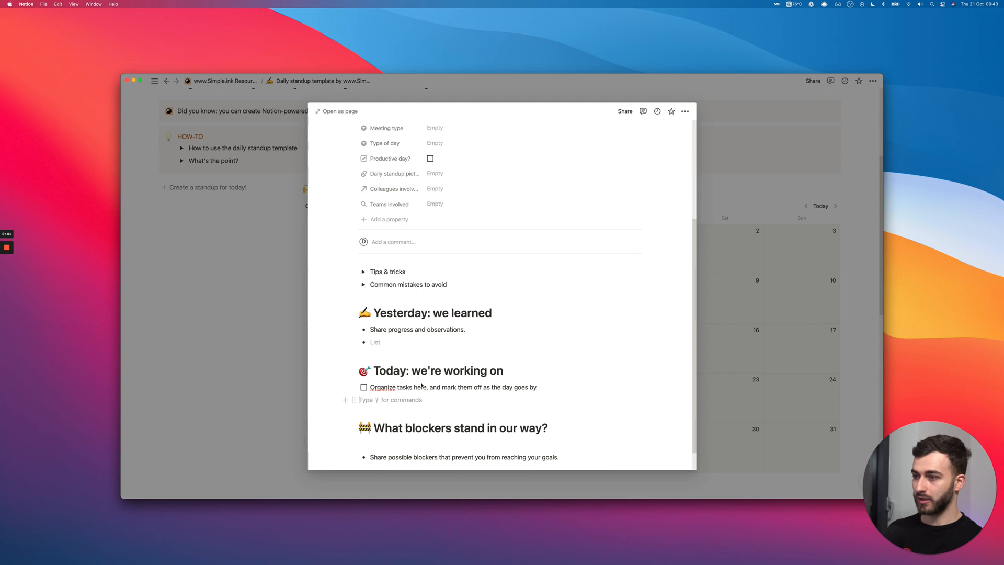
- Open the Colleagues involved relation picker listing the Colleagues database
click(429, 286)
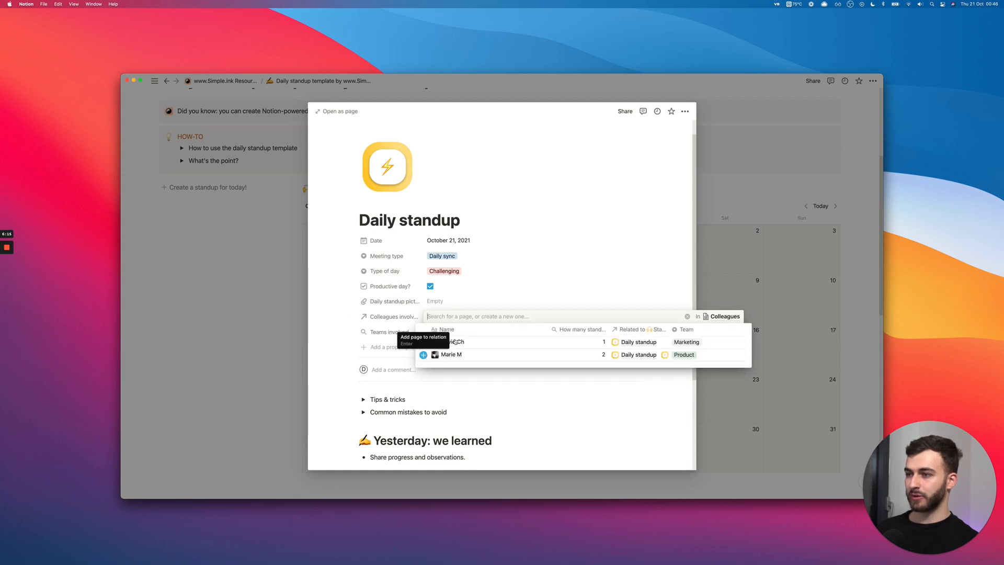
click(475, 312)
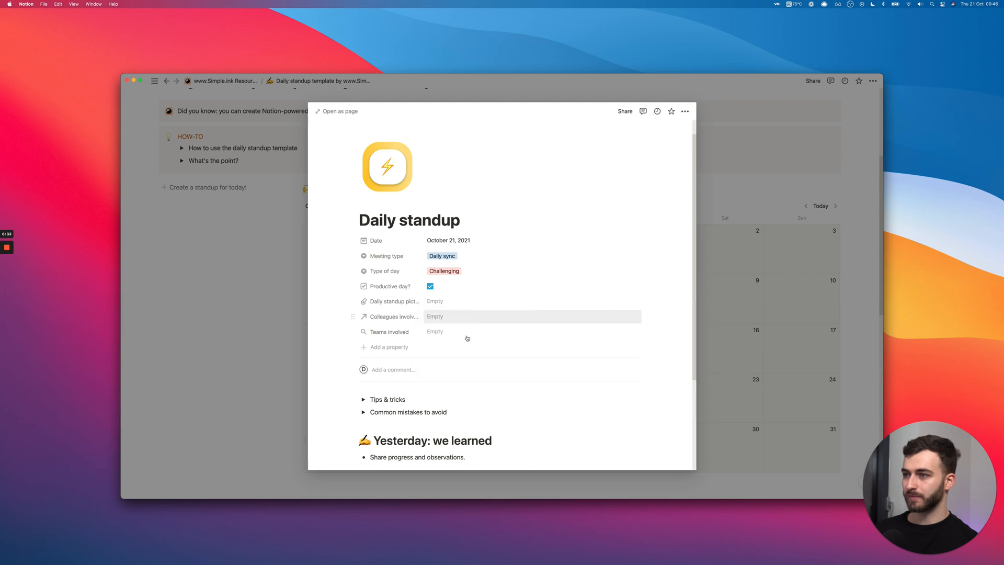
click(531, 316)
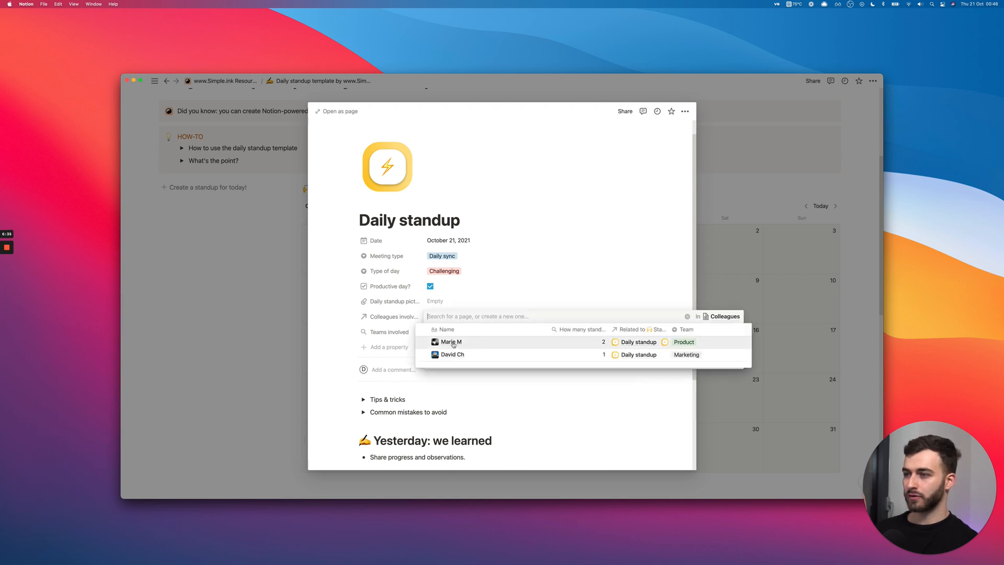
click(453, 354)
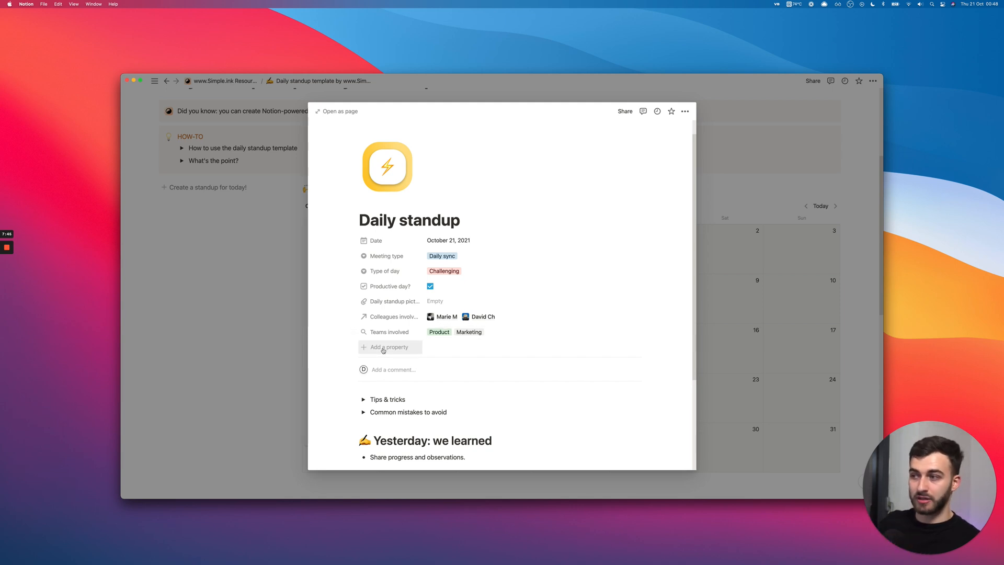